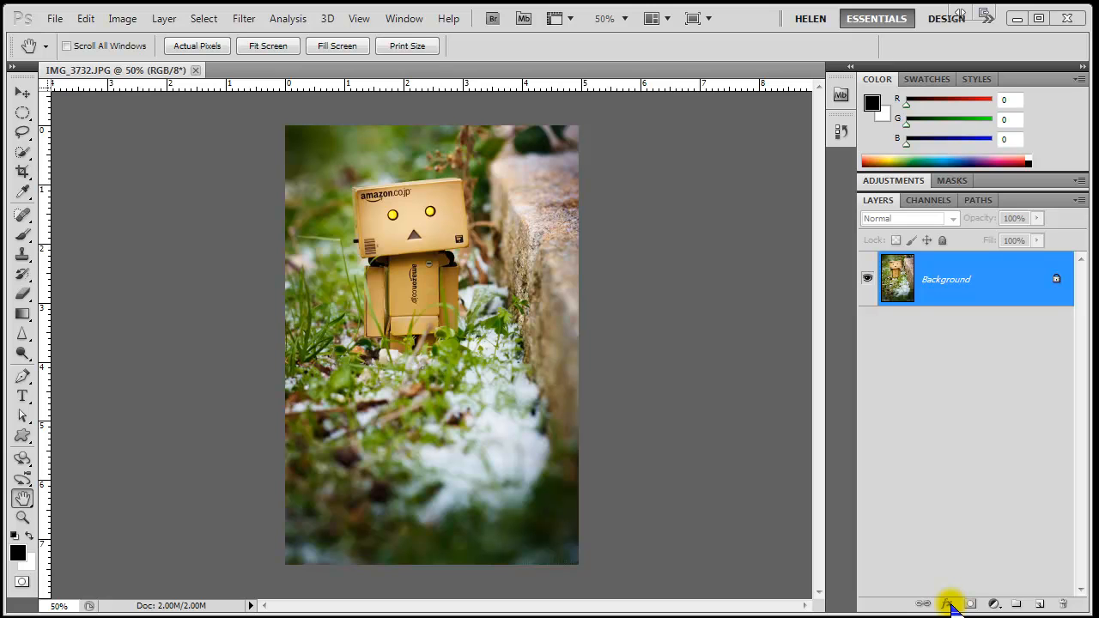
mouse_move(363, 361)
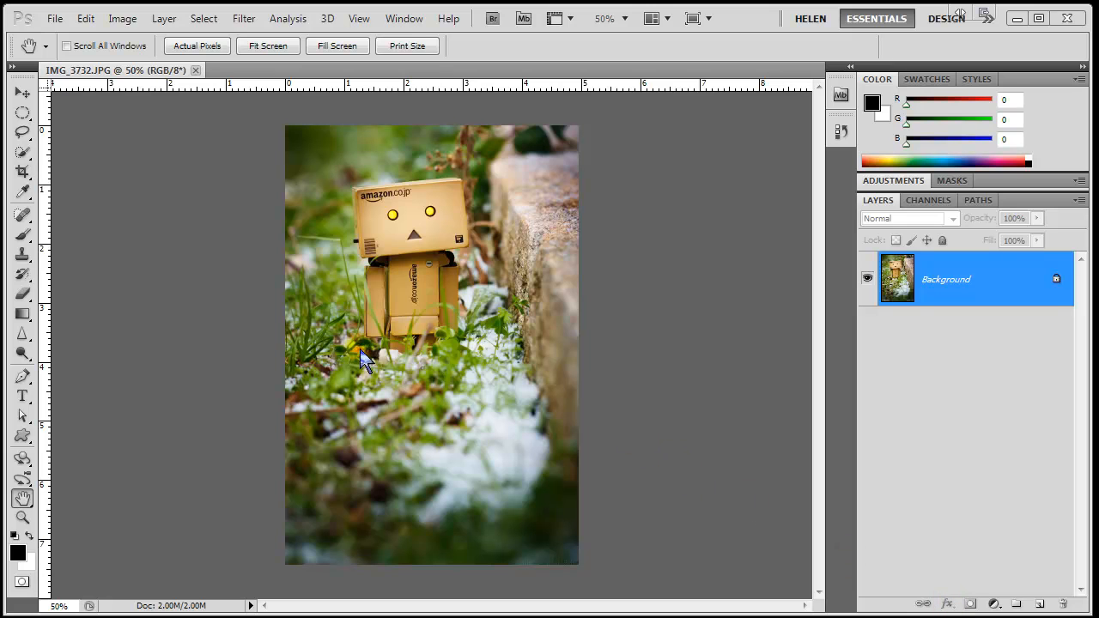
mouse_move(511, 272)
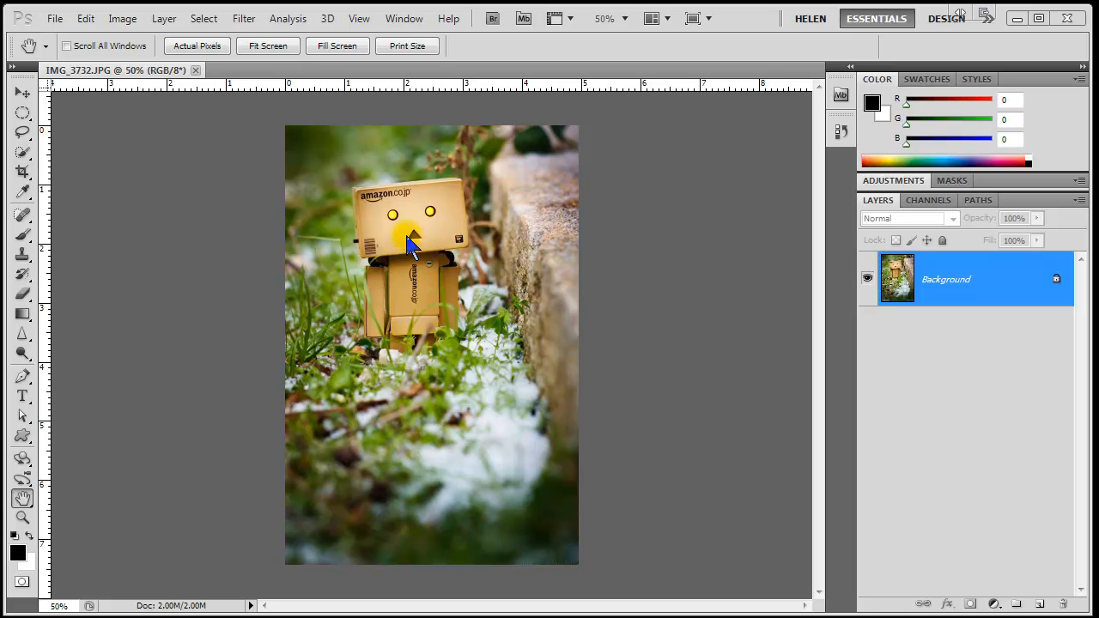
Apply Image > Adjustments > Black & White at default slider settings to grayscale the photo
left_click(123, 17)
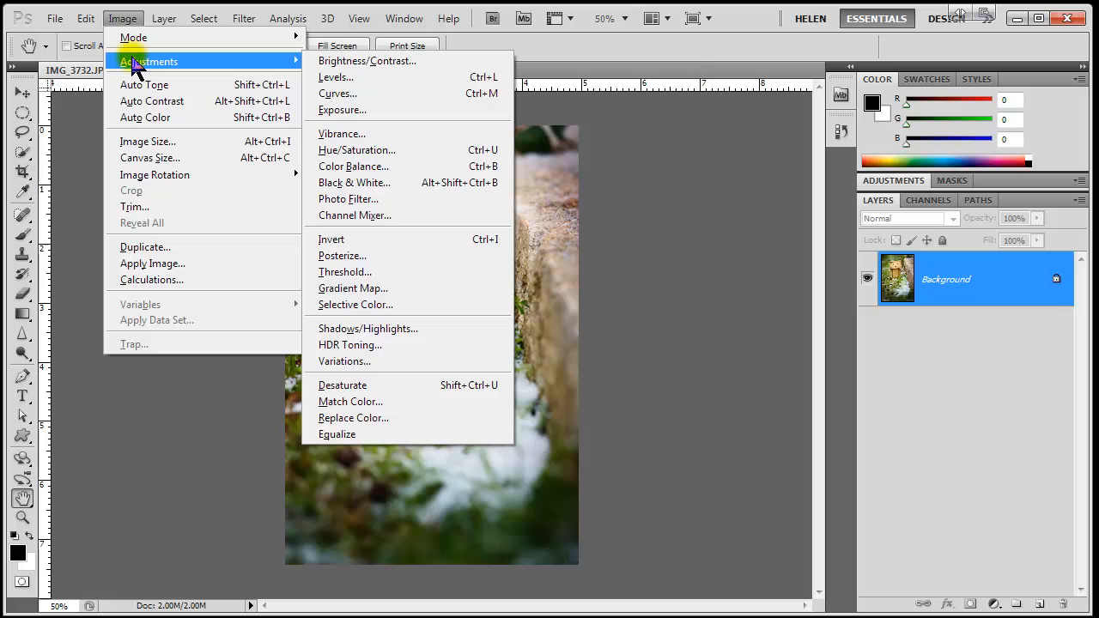
mouse_move(151, 67)
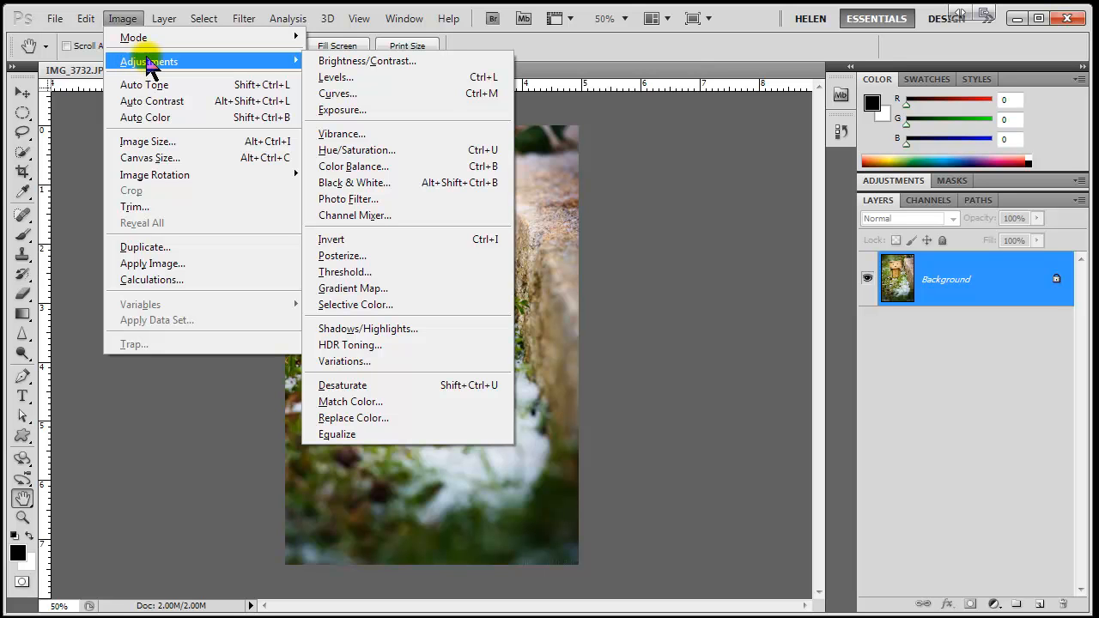
mouse_move(353, 182)
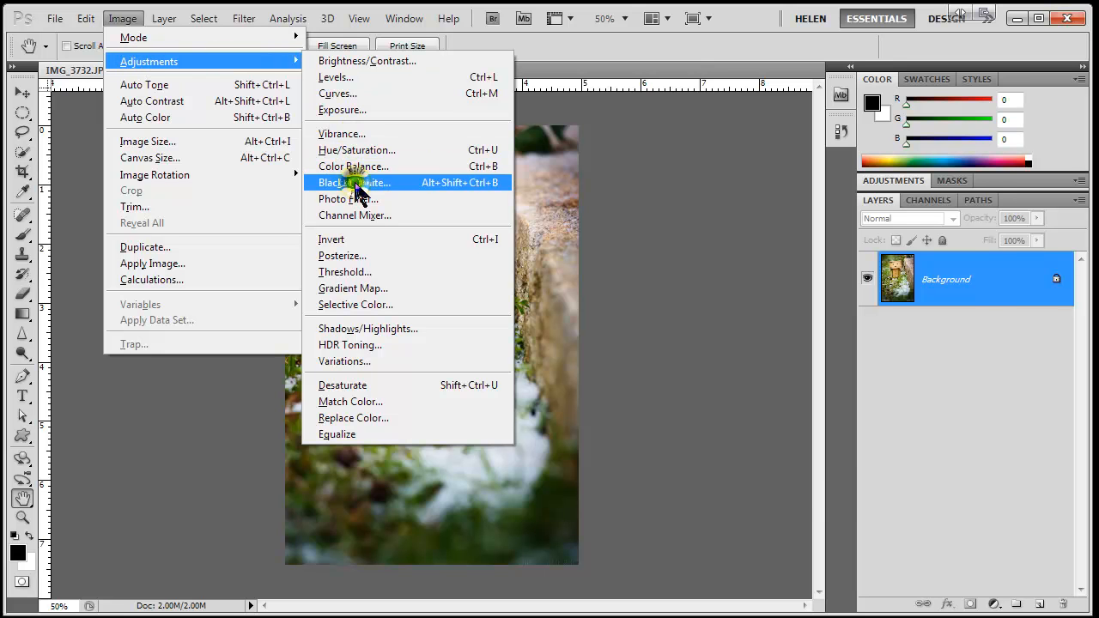
left_click(354, 182)
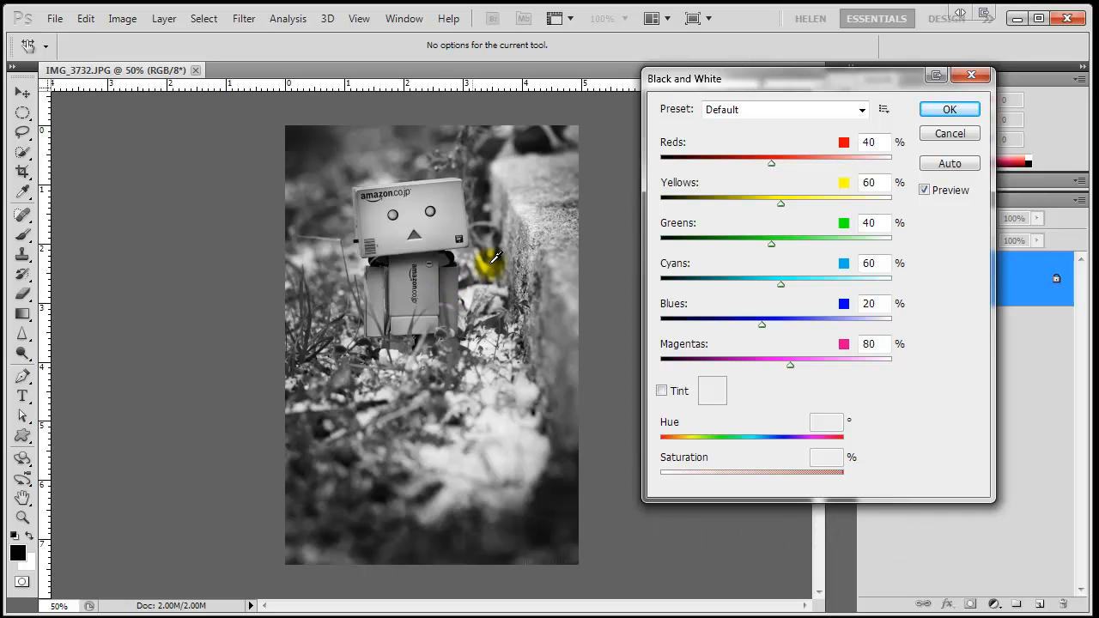
left_click(948, 110)
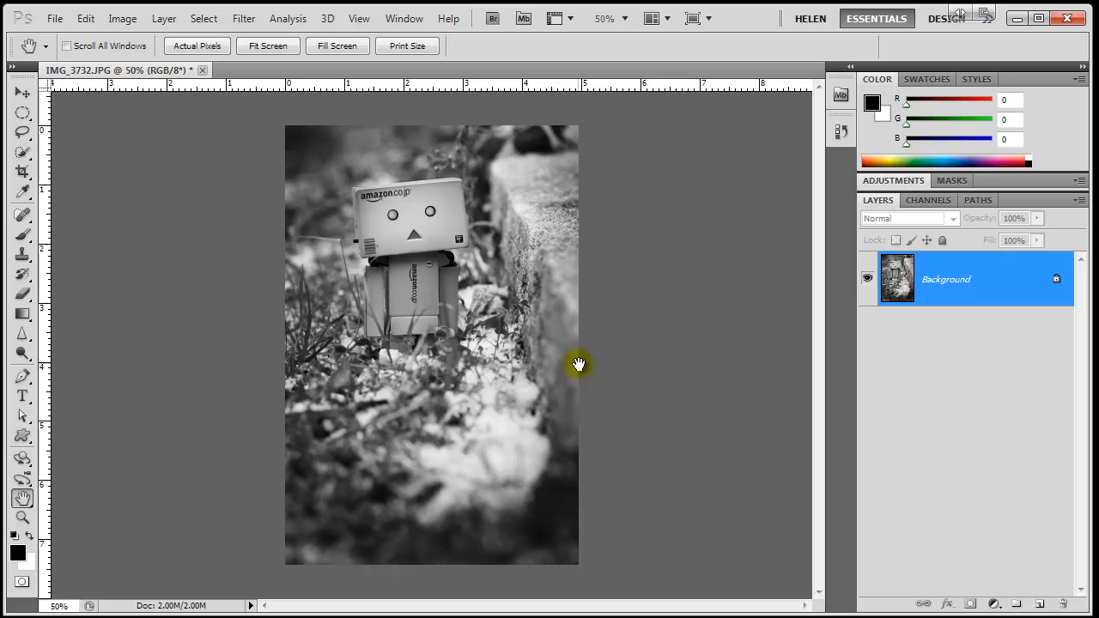
mouse_move(627, 364)
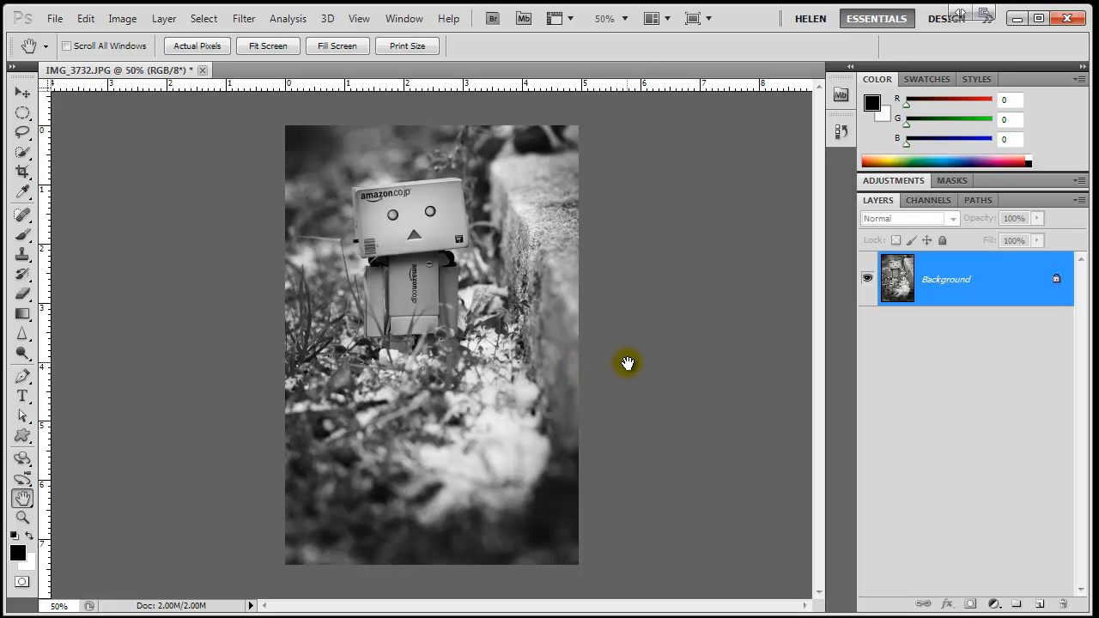
mouse_move(623, 364)
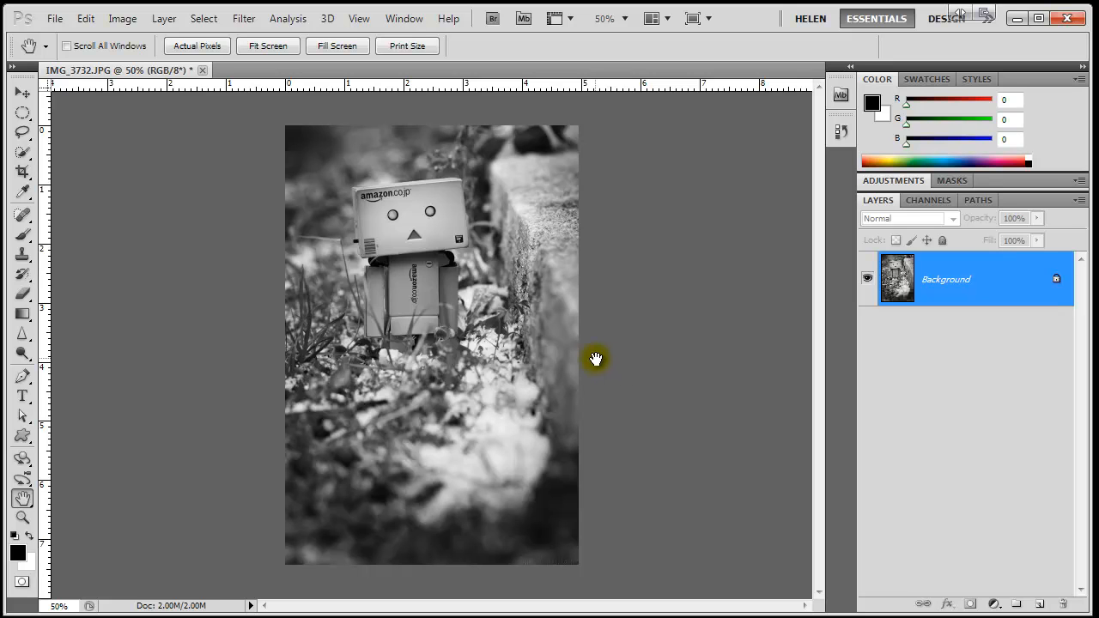
mouse_move(594, 356)
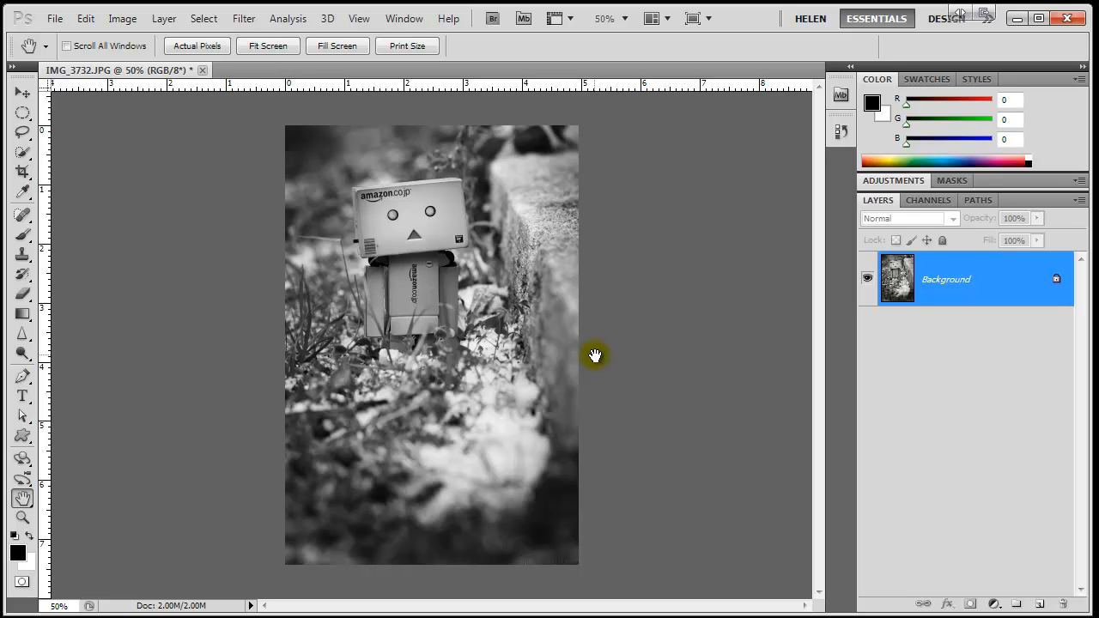
mouse_move(103, 83)
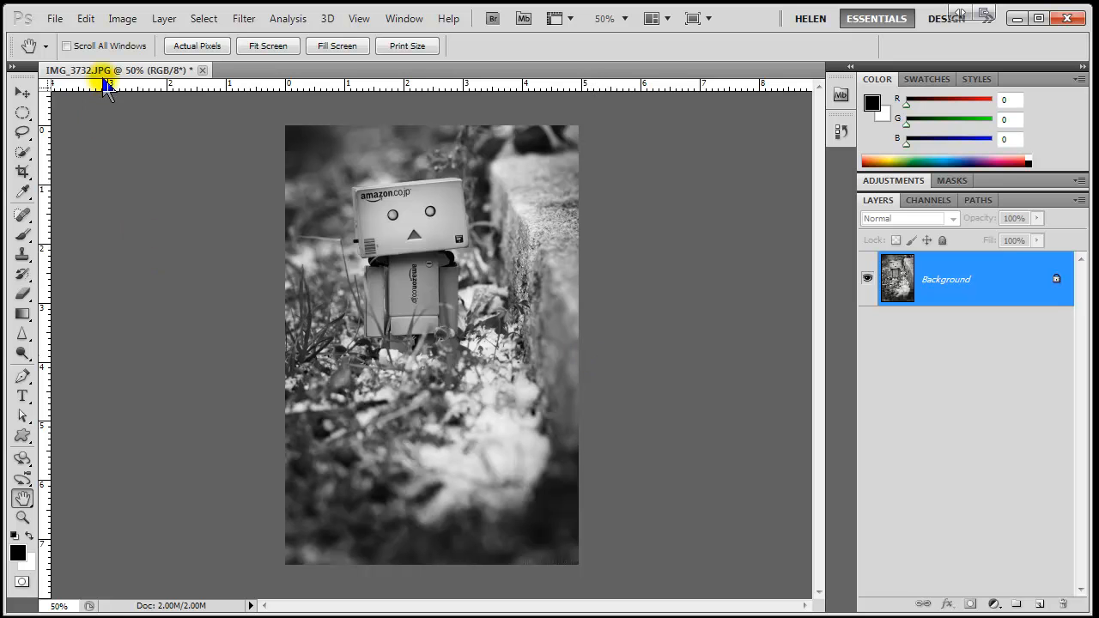
left_click(122, 17)
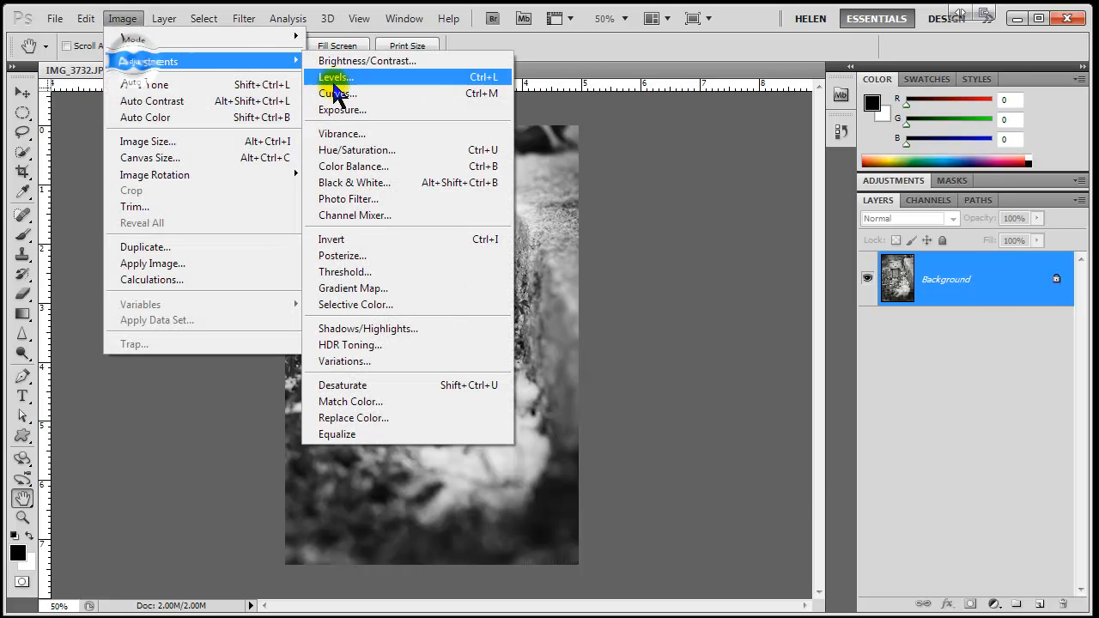
left_click(354, 182)
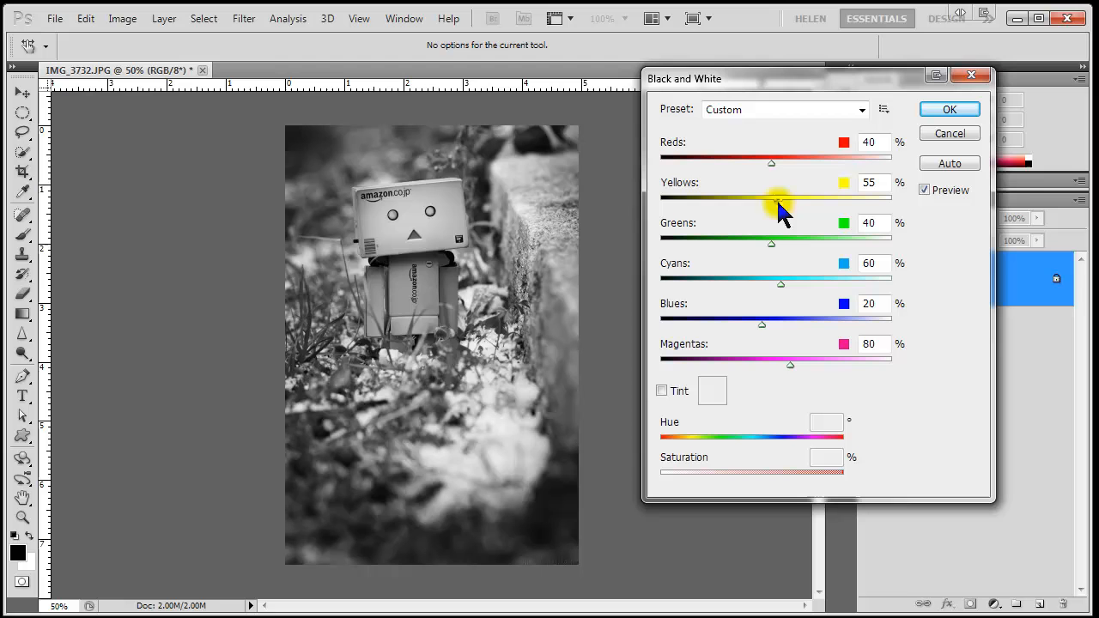
left_click_drag(776, 197, 742, 197)
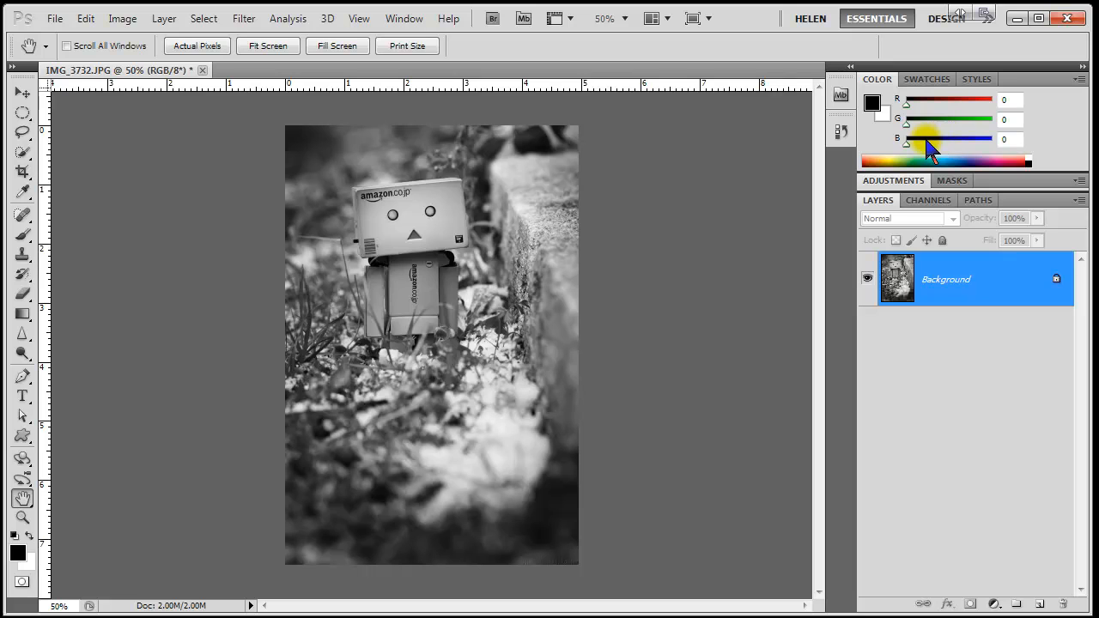
mouse_move(508, 264)
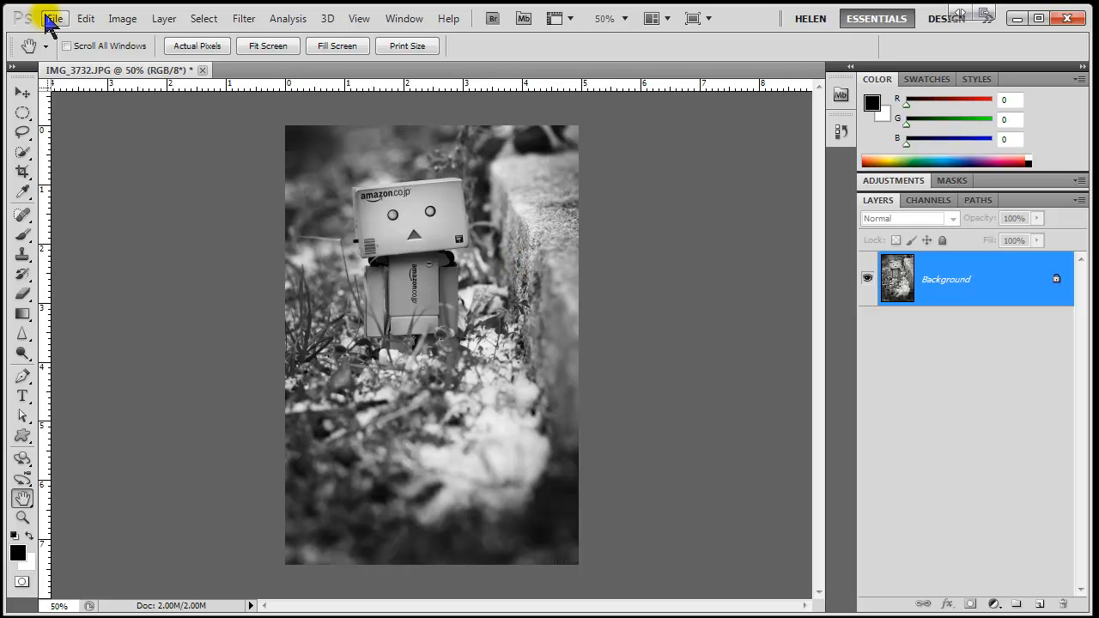
Revert the file so the Danbo photo returns to full colour
left_click(55, 17)
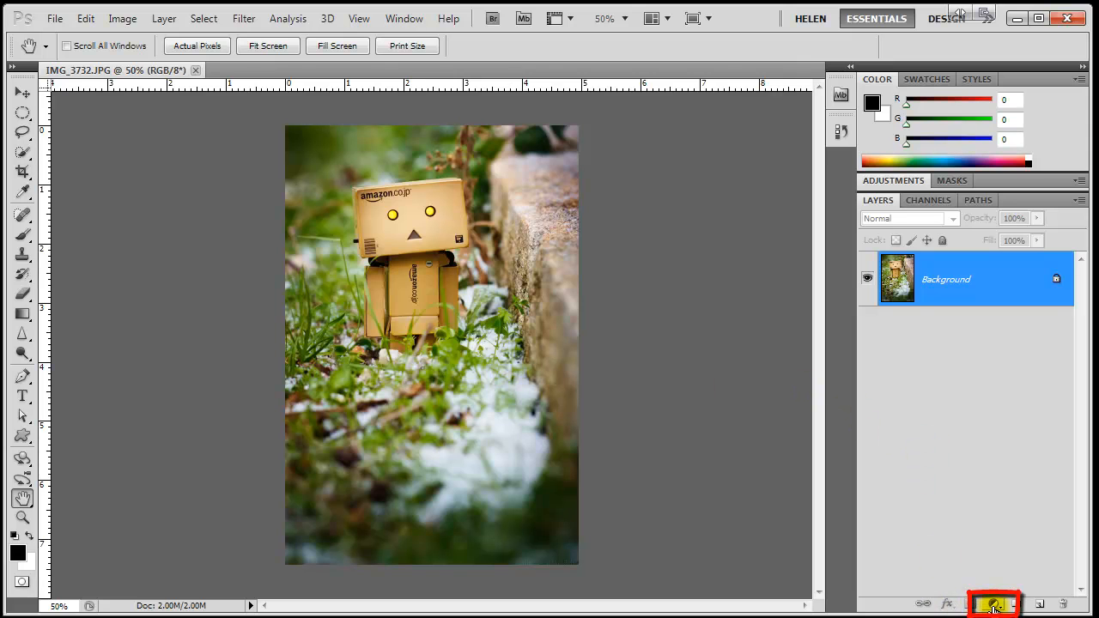
Add a Black & White adjustment layer with mask above the untouched background layer
left_click(992, 604)
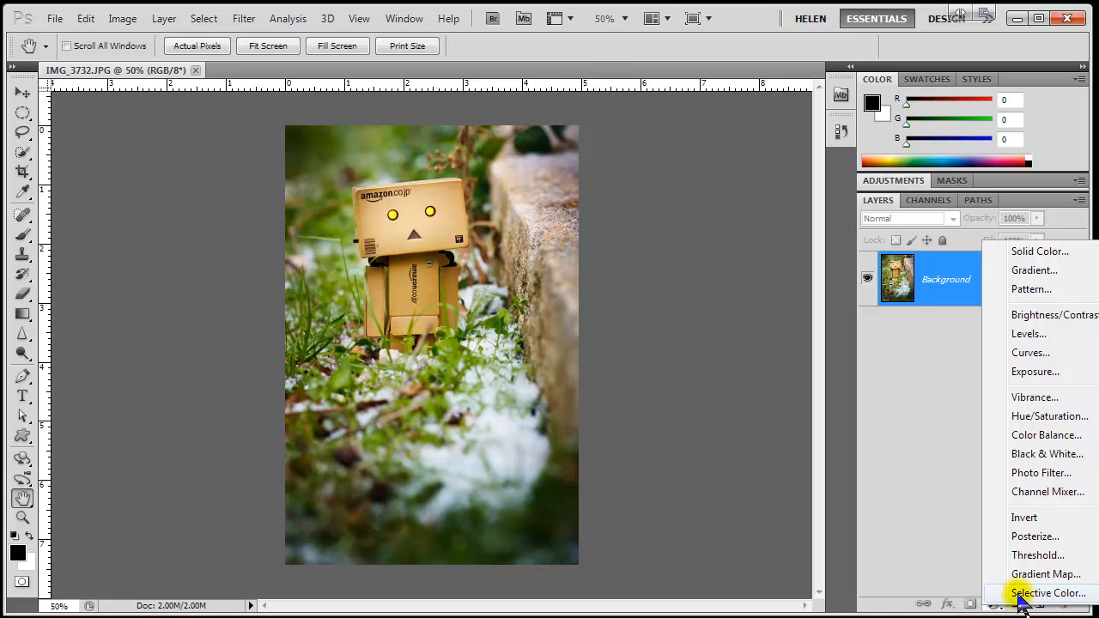
left_click(1048, 453)
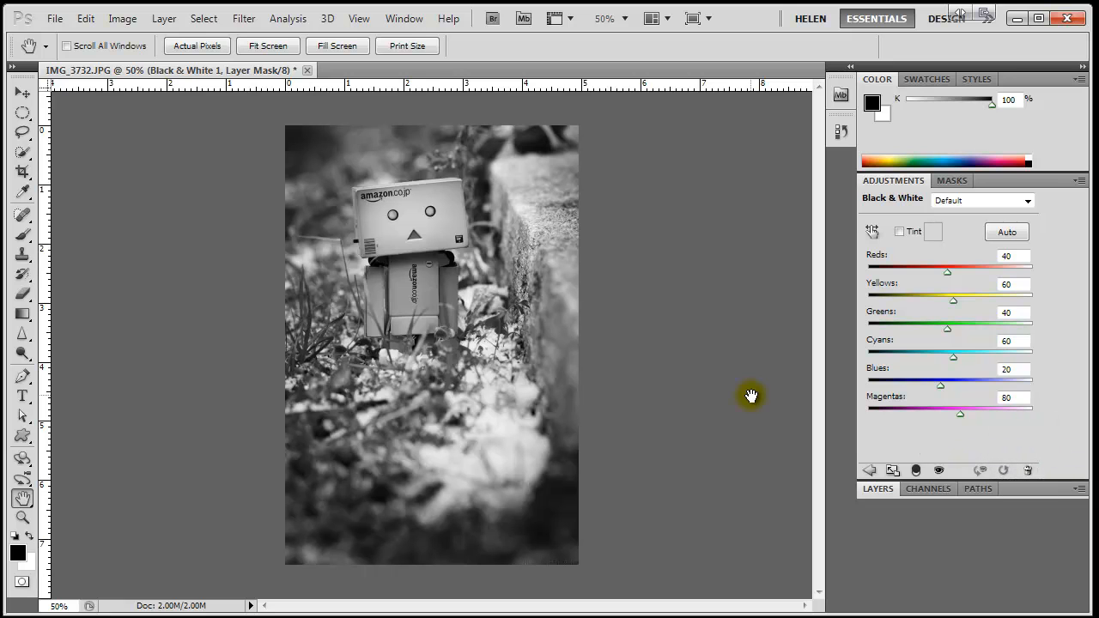
mouse_move(961, 230)
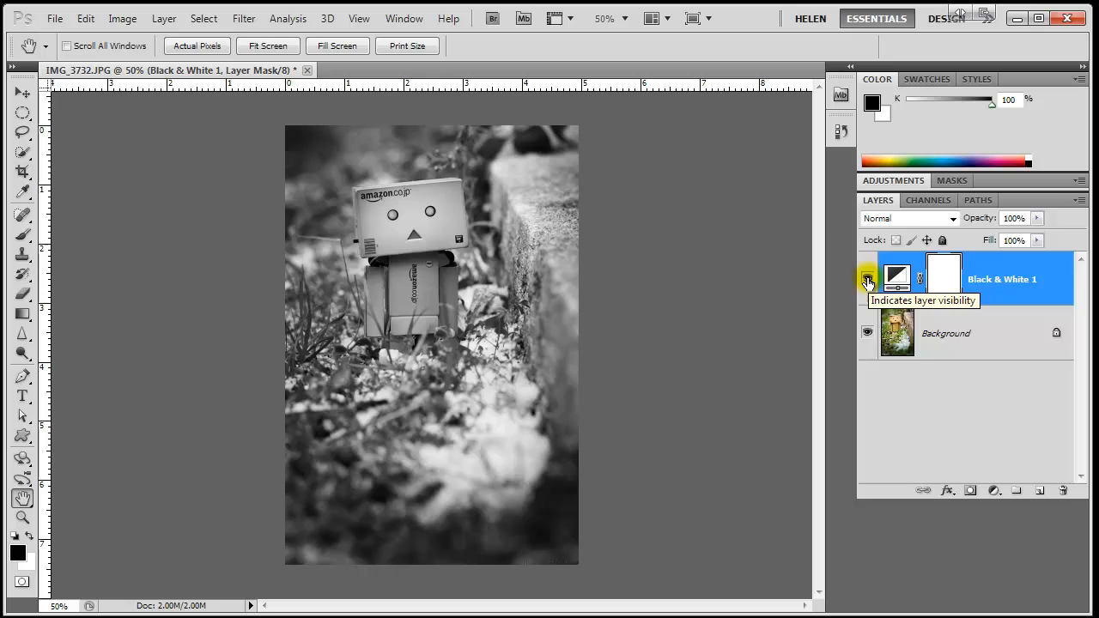
left_click(867, 278)
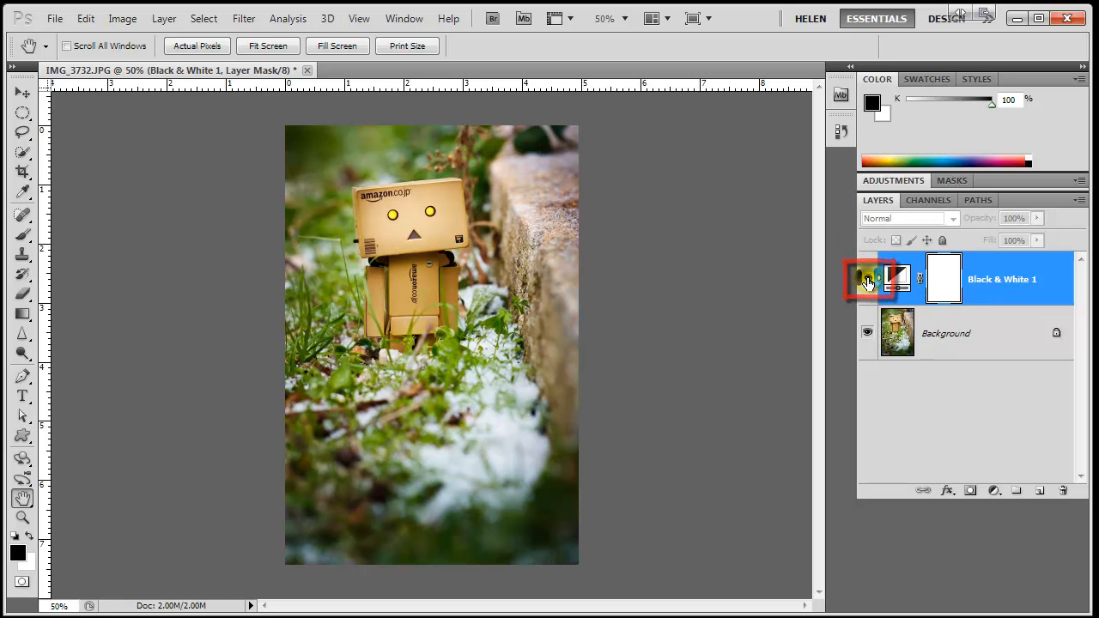
left_click(867, 278)
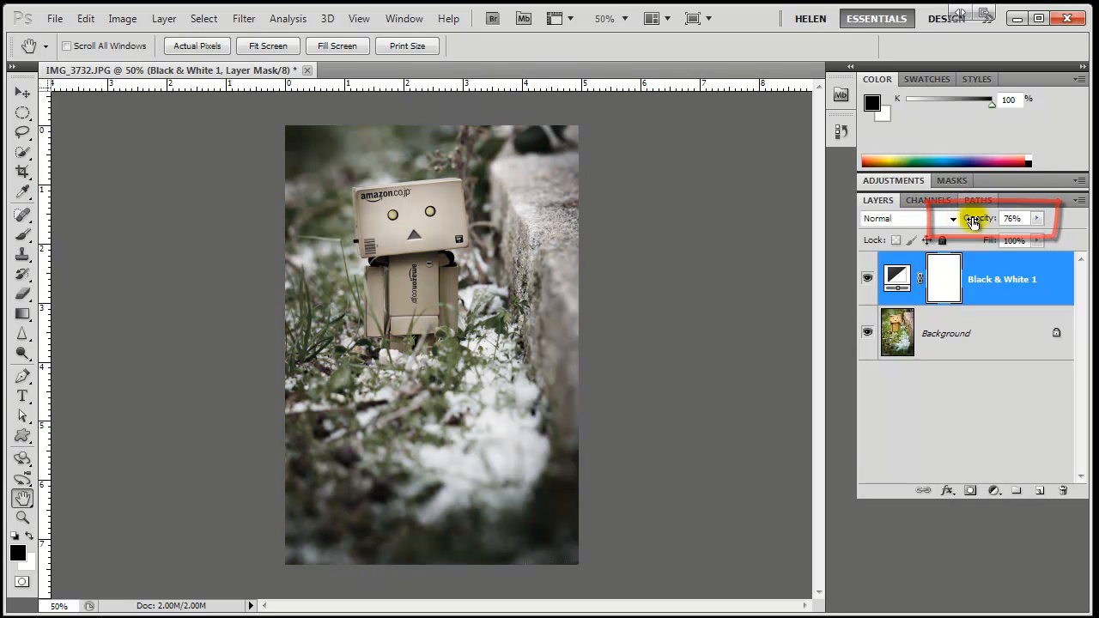
left_click_drag(1011, 218, 1038, 218)
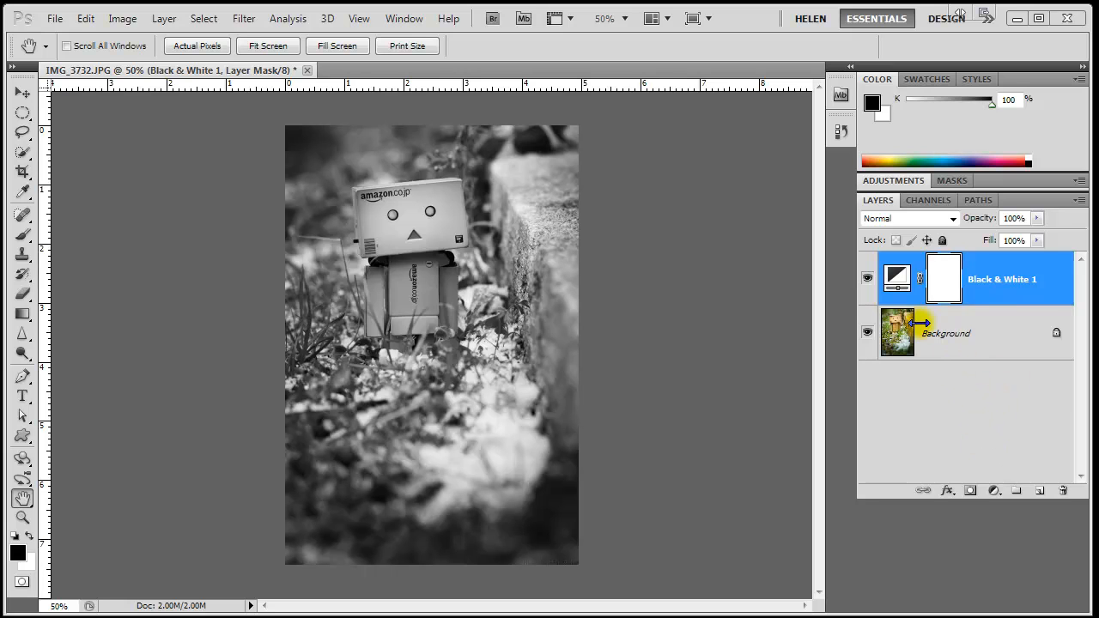
Set the Black & White layer's Yellows to 109 and Greens to -1
left_click(896, 278)
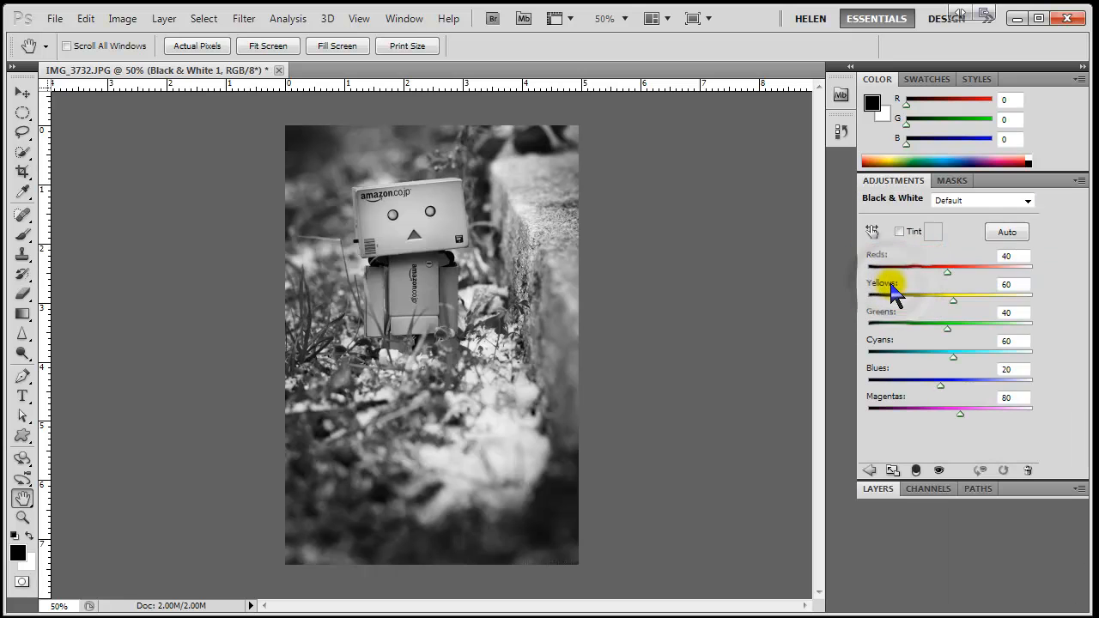
mouse_move(923, 312)
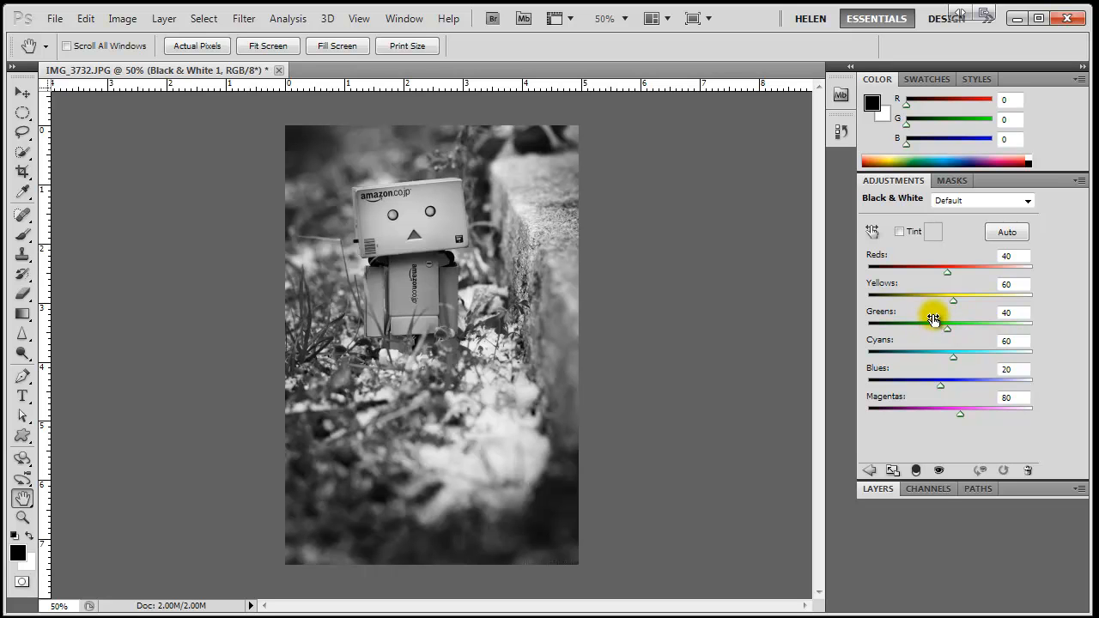
left_click_drag(947, 321, 940, 321)
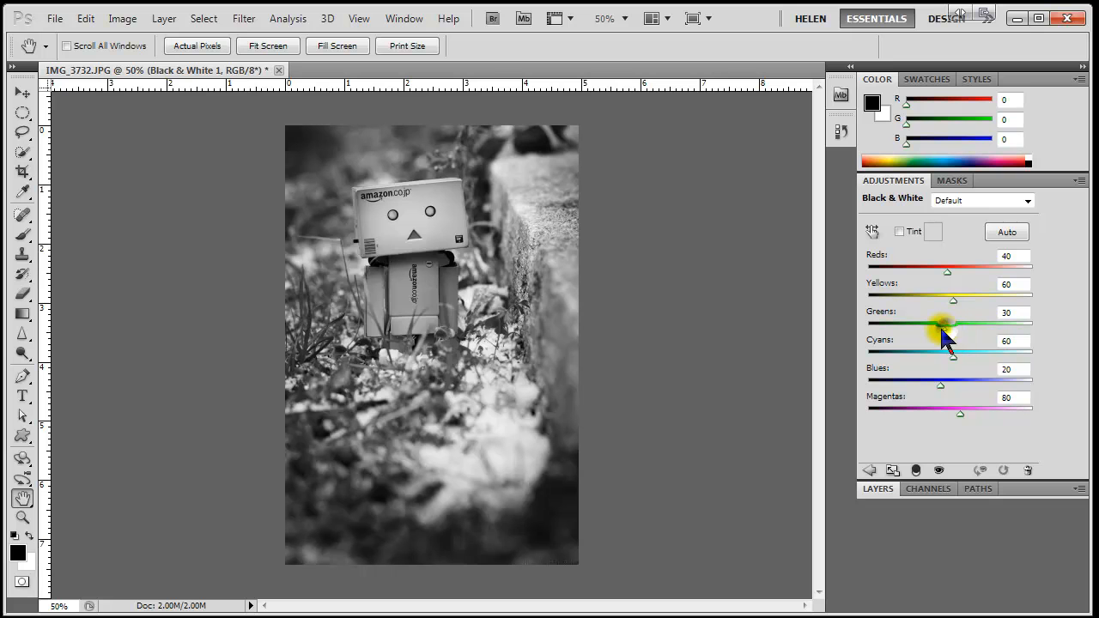
left_click_drag(944, 321, 986, 321)
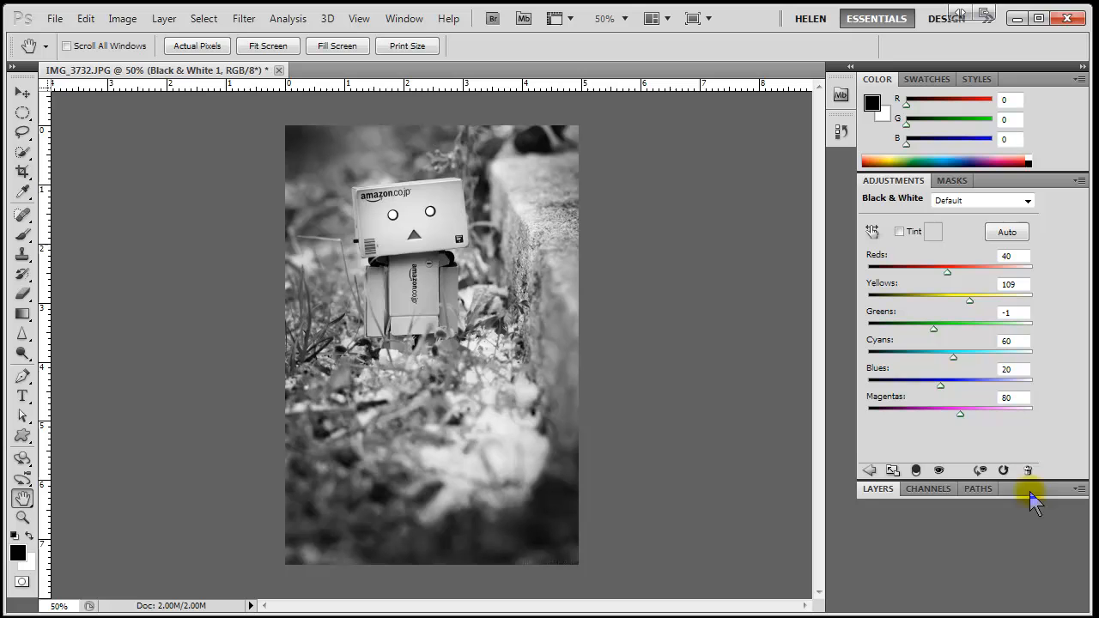
mouse_move(1034, 501)
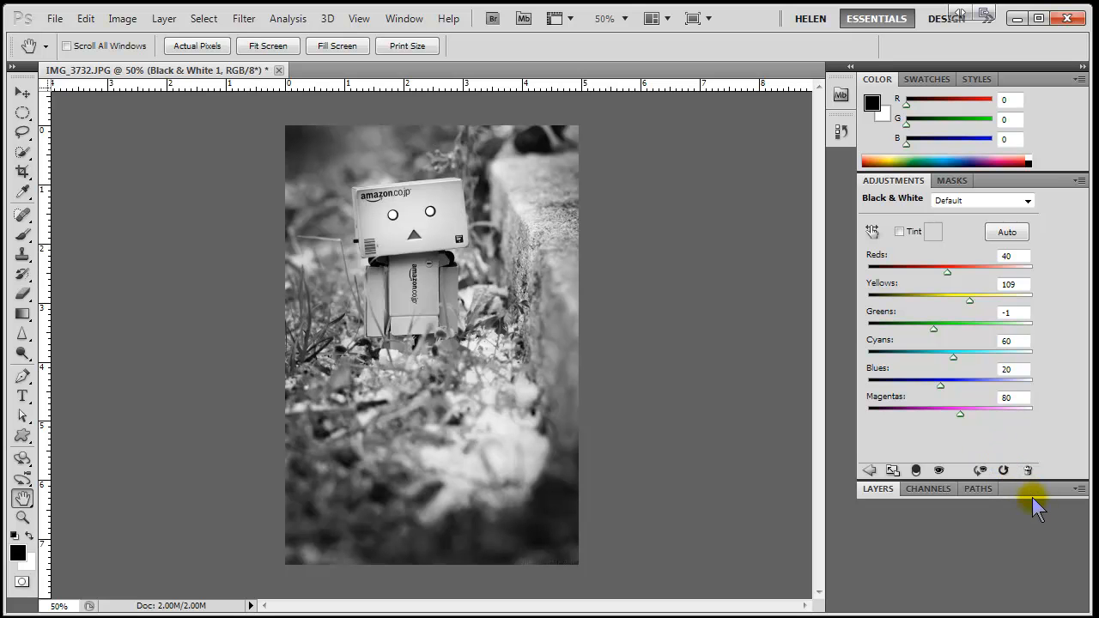
Target the adjustment layer's mask, invert it with Ctrl+I and invert it back, ready to brush
left_click(877, 488)
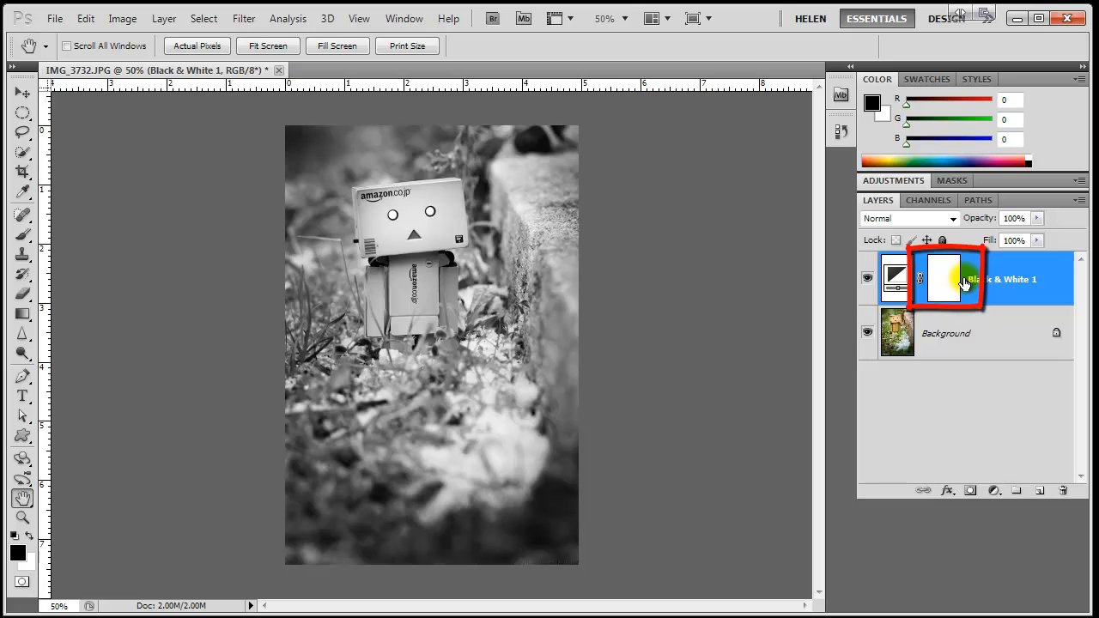
key("ctrl+i")
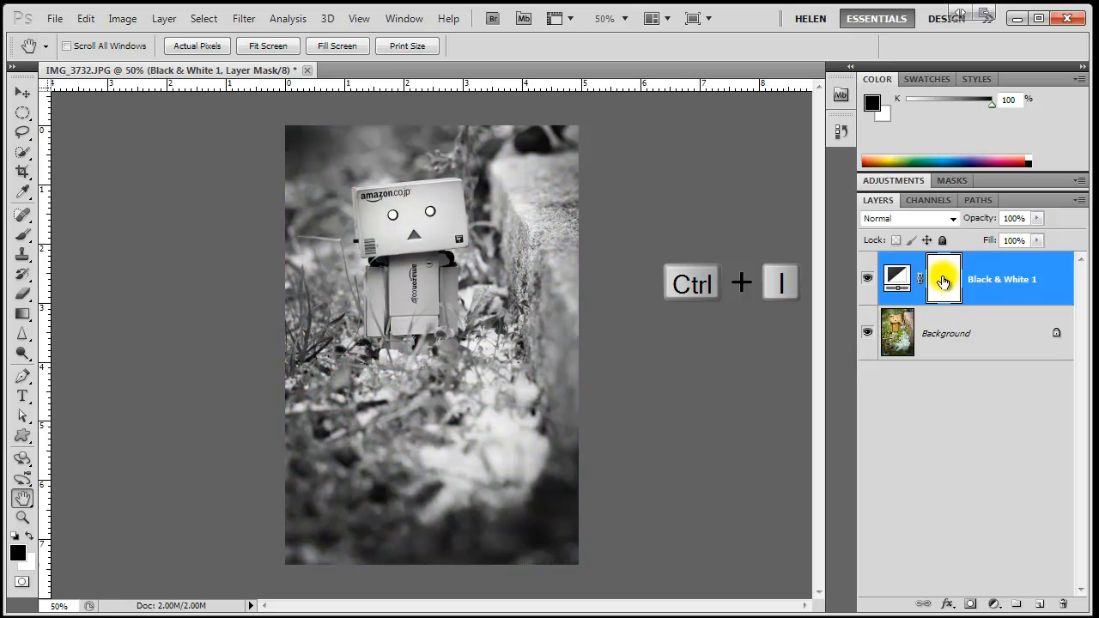
key("b")
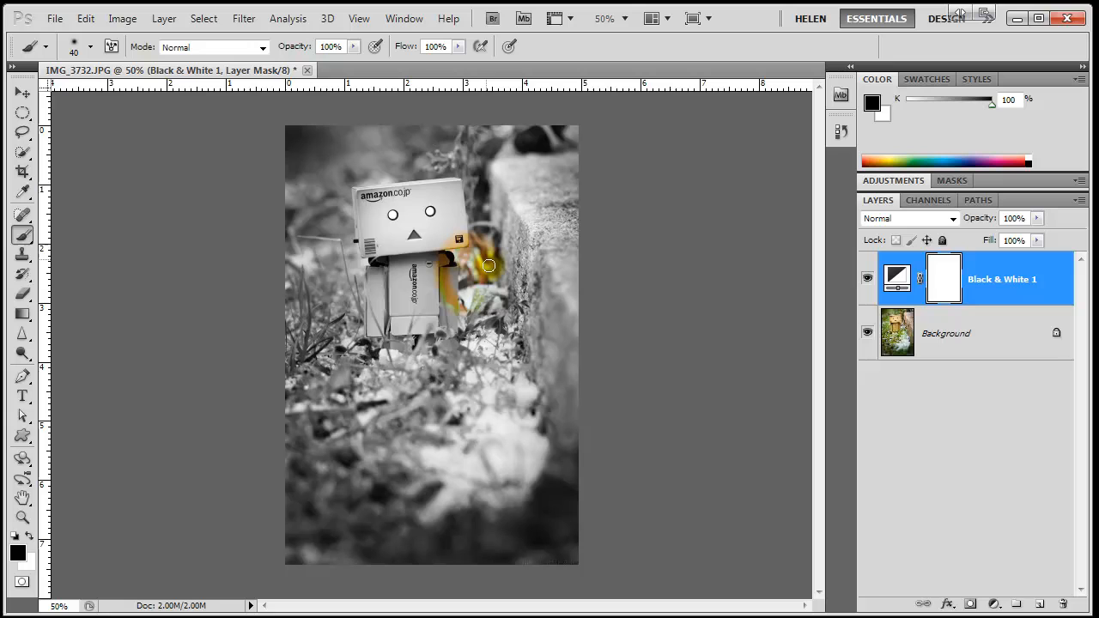
Paint colour back beside Danbo on the mask, then swap to white and paint it grayscale again
left_click_drag(488, 264, 479, 282)
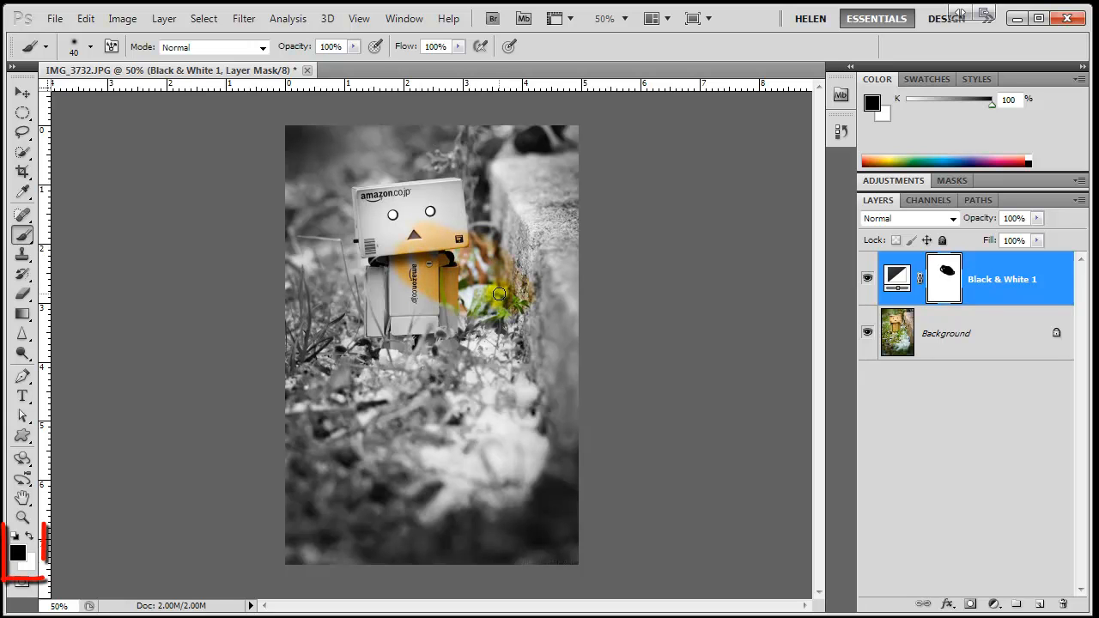
left_click(31, 539)
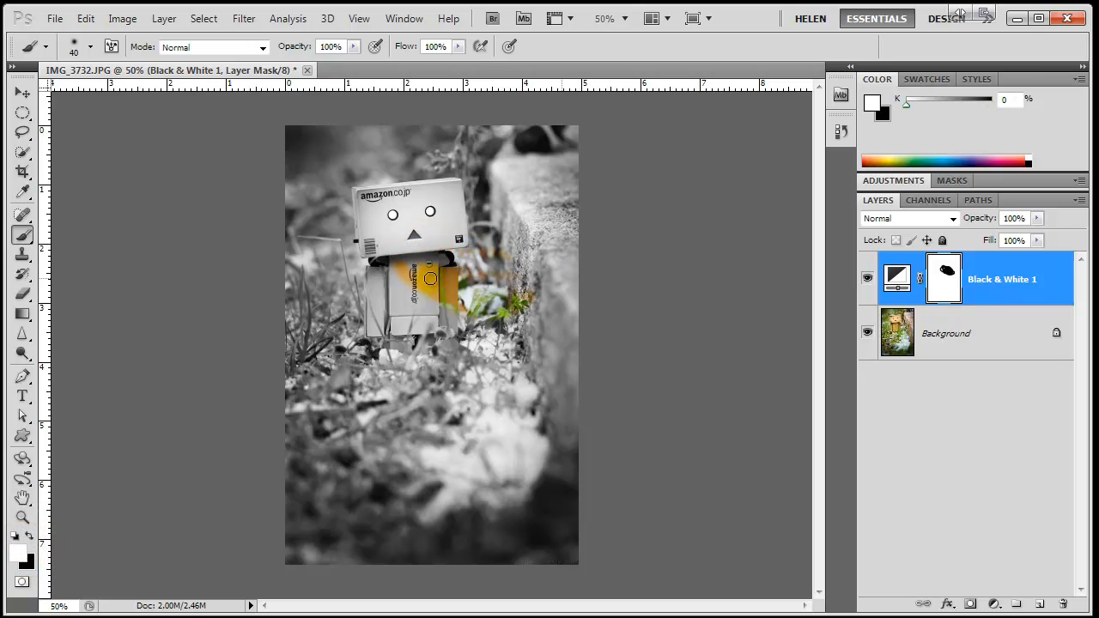
left_click_drag(429, 278, 457, 272)
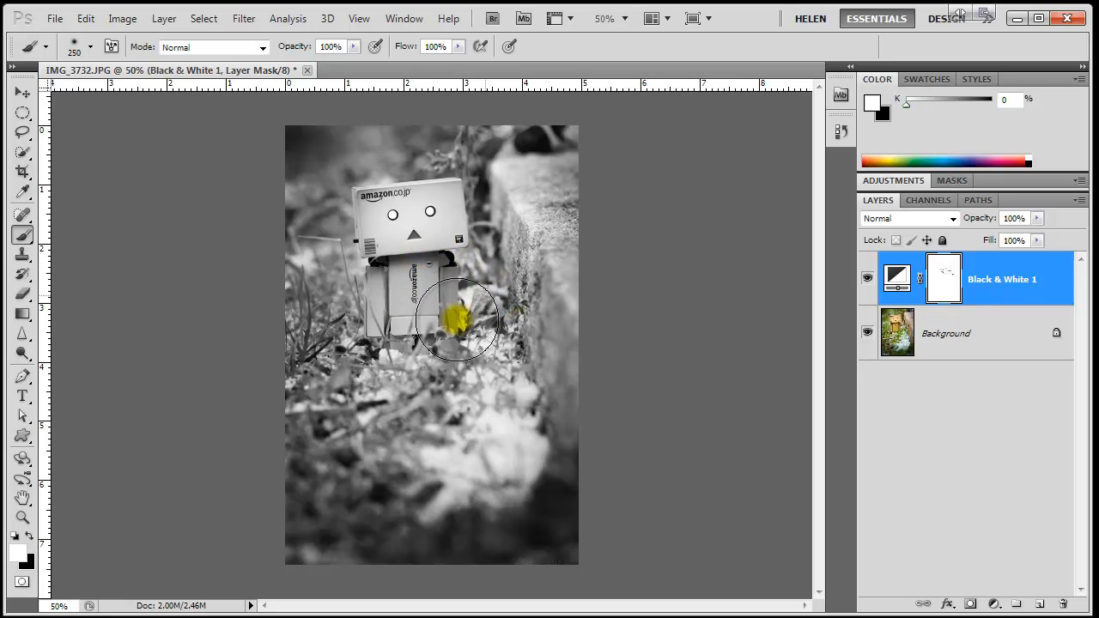
Reveal colour in the small yellow spot in the grass through the mask
left_click(457, 323)
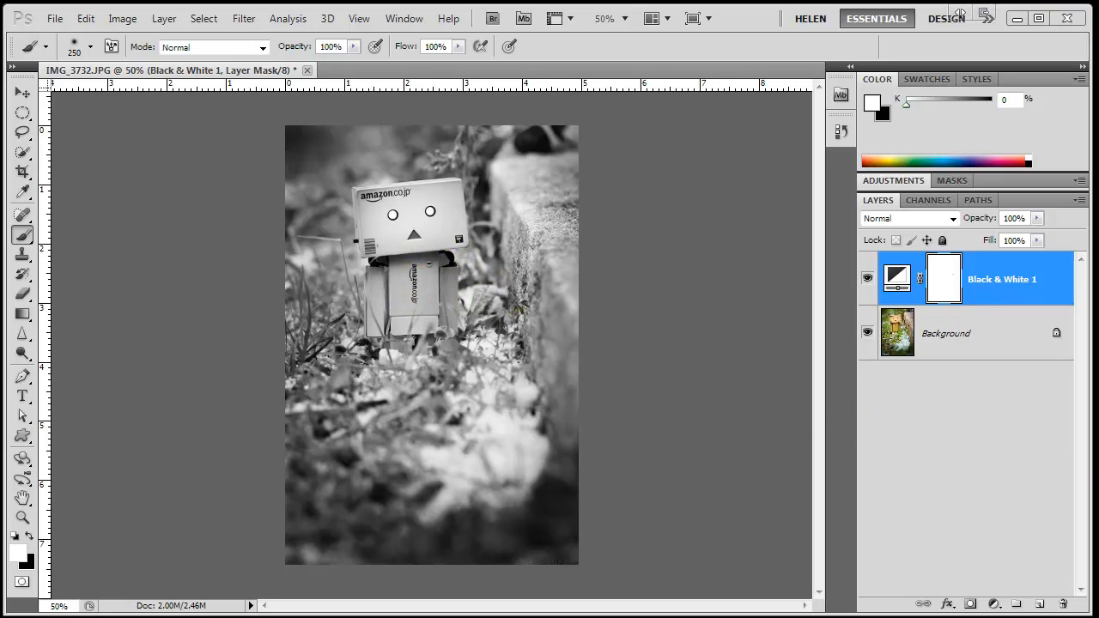
left_click(495, 344)
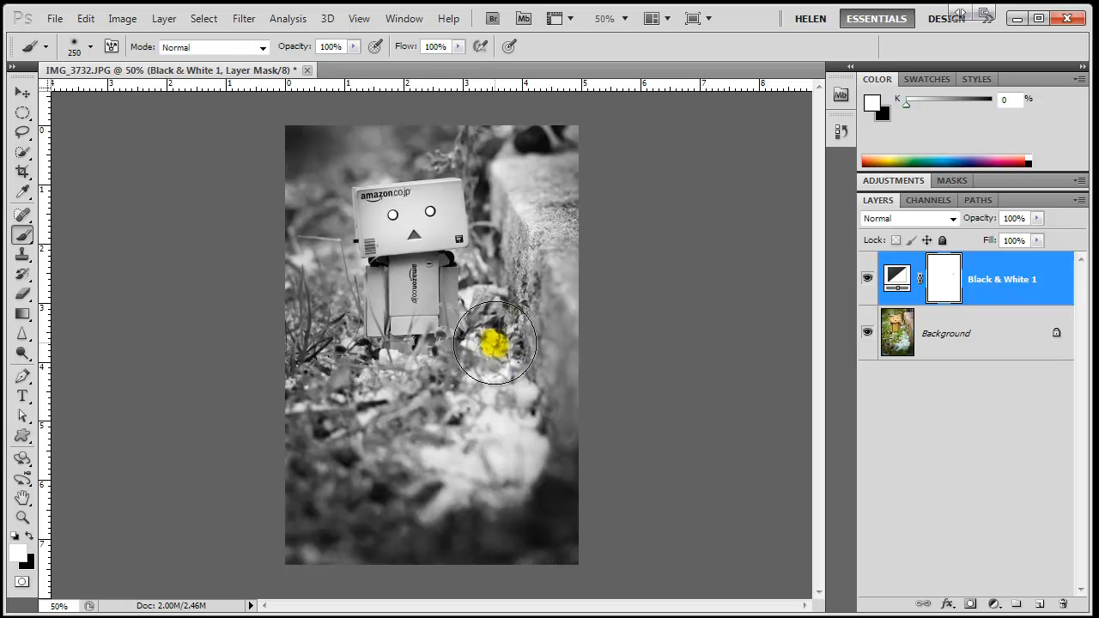
left_click_drag(494, 343, 442, 295)
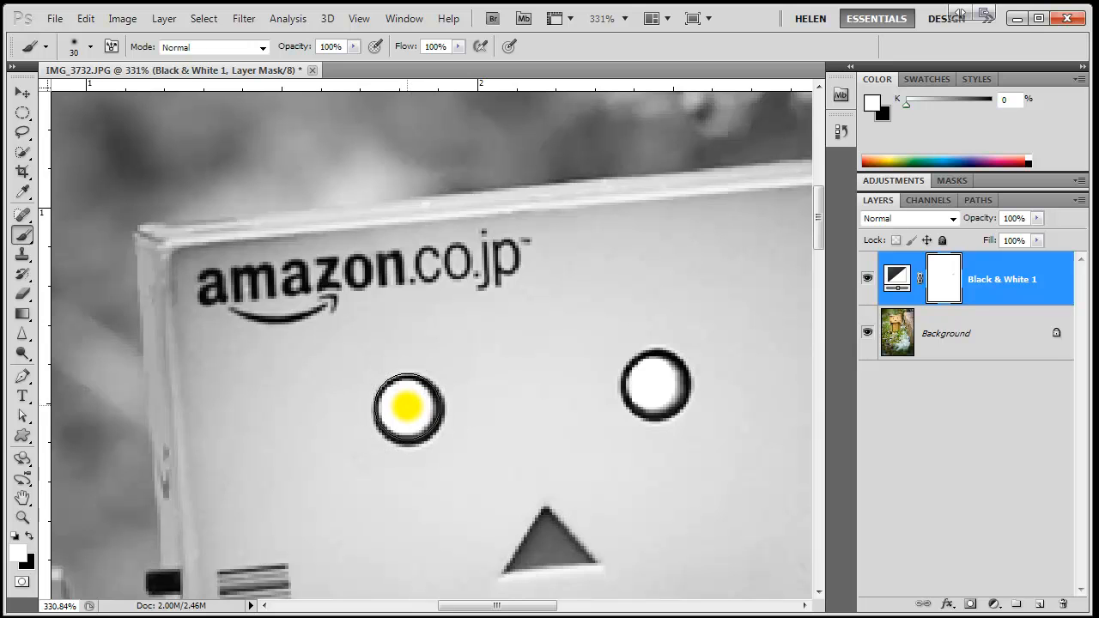
Swap paint colours and brush Danbo's left eye on the mask to restore its yellow
left_click(406, 407)
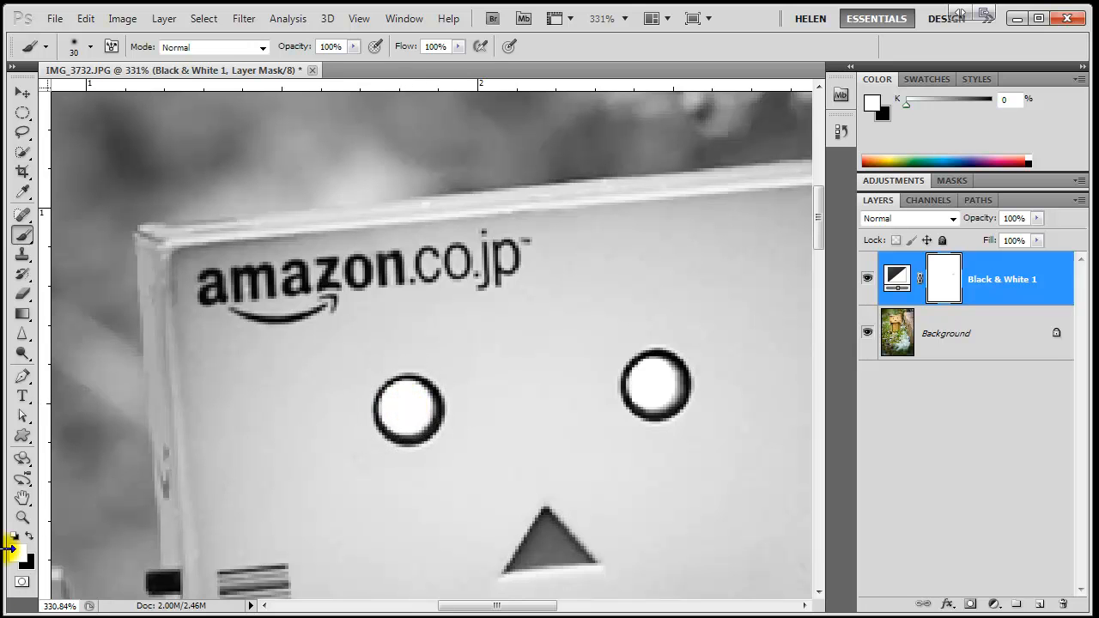
left_click(412, 414)
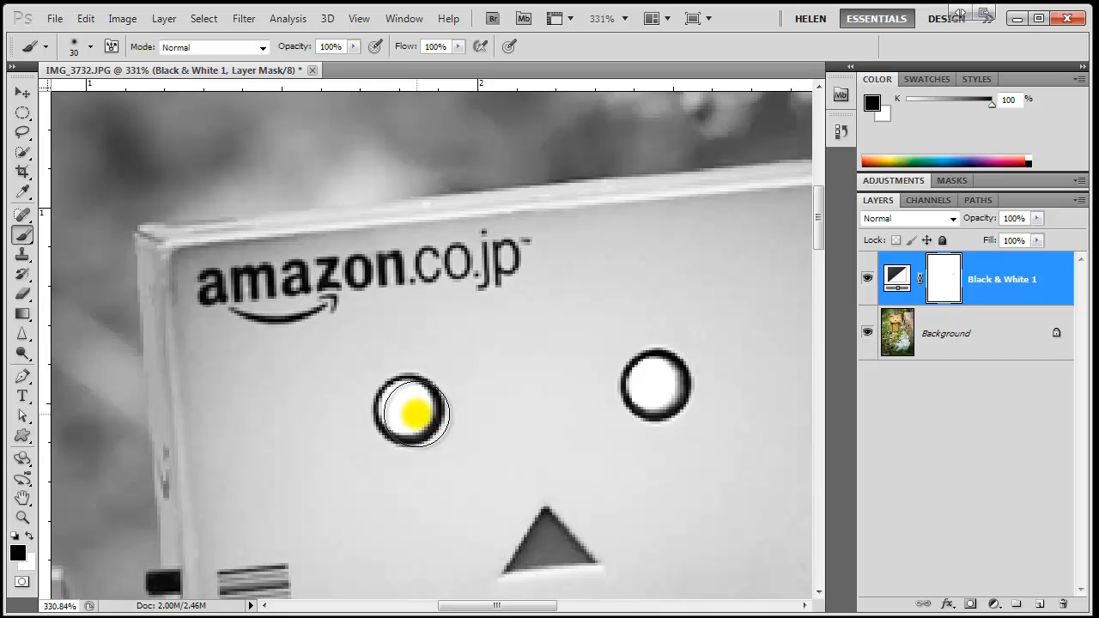